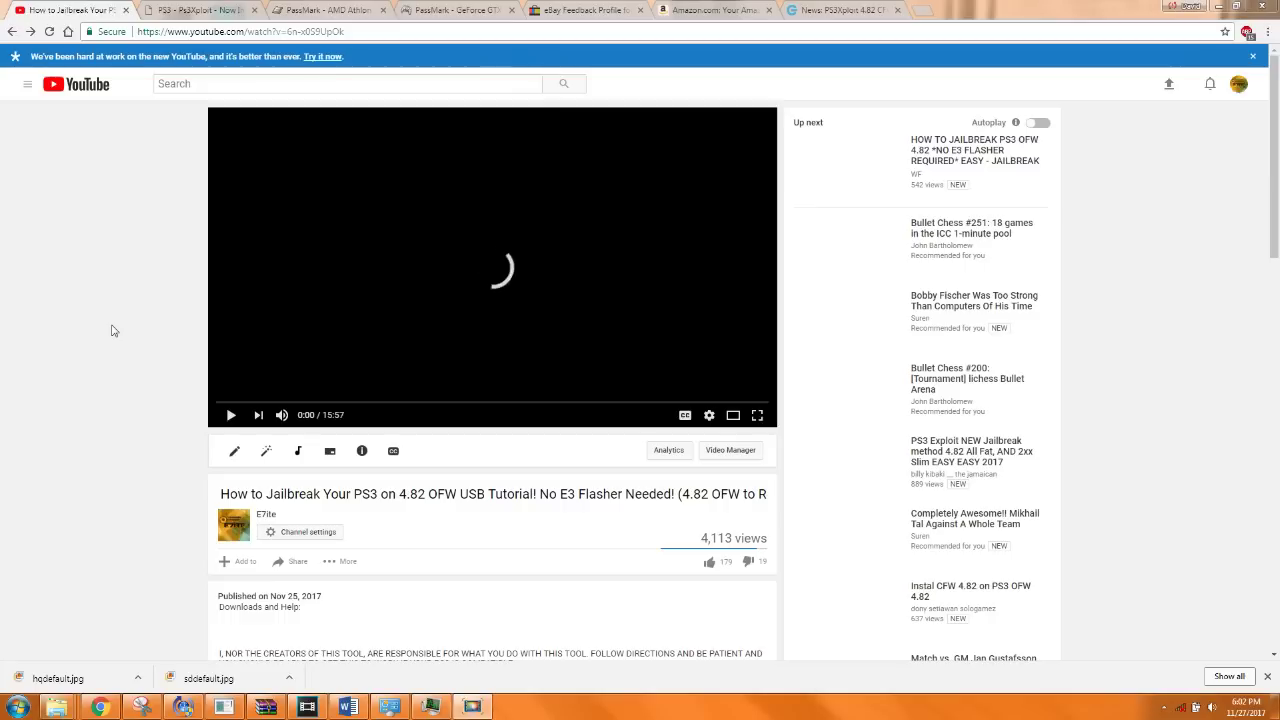
# Follow the i.imgur.com PS3 NOR / NAND Chart link in the video description to the warning page
pyautogui.scroll(-3)
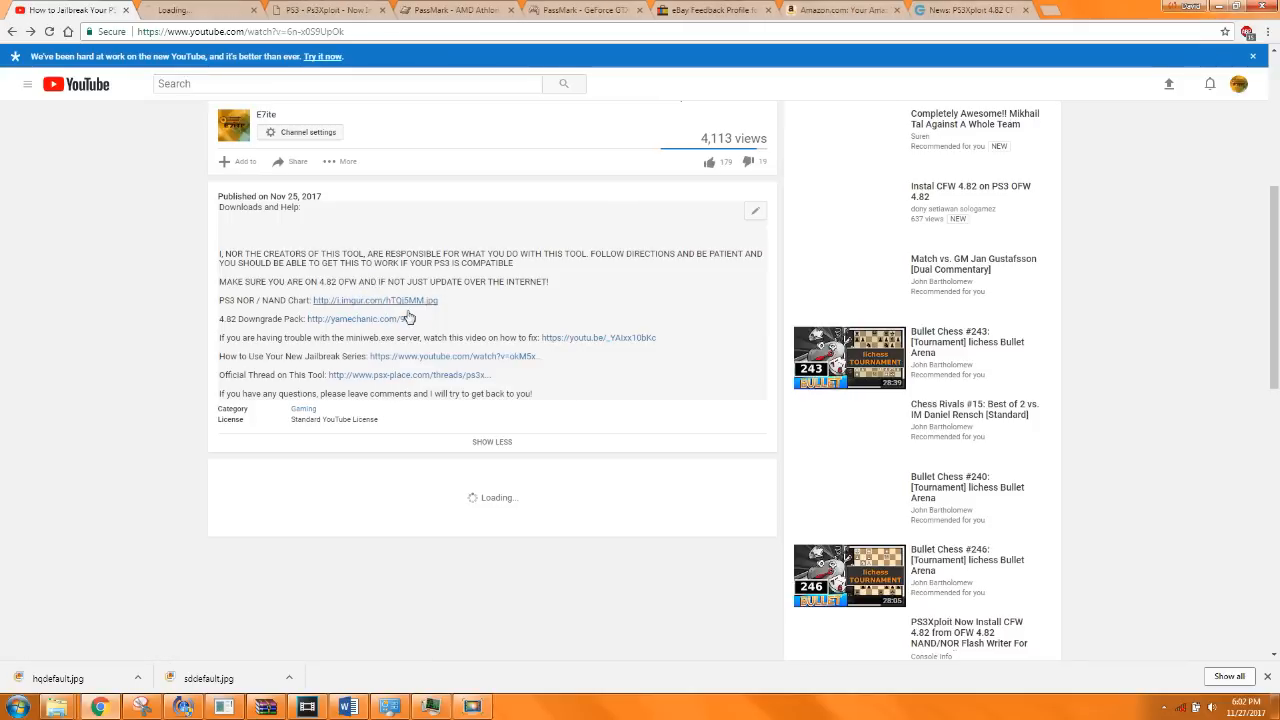
pyautogui.click(373, 300)
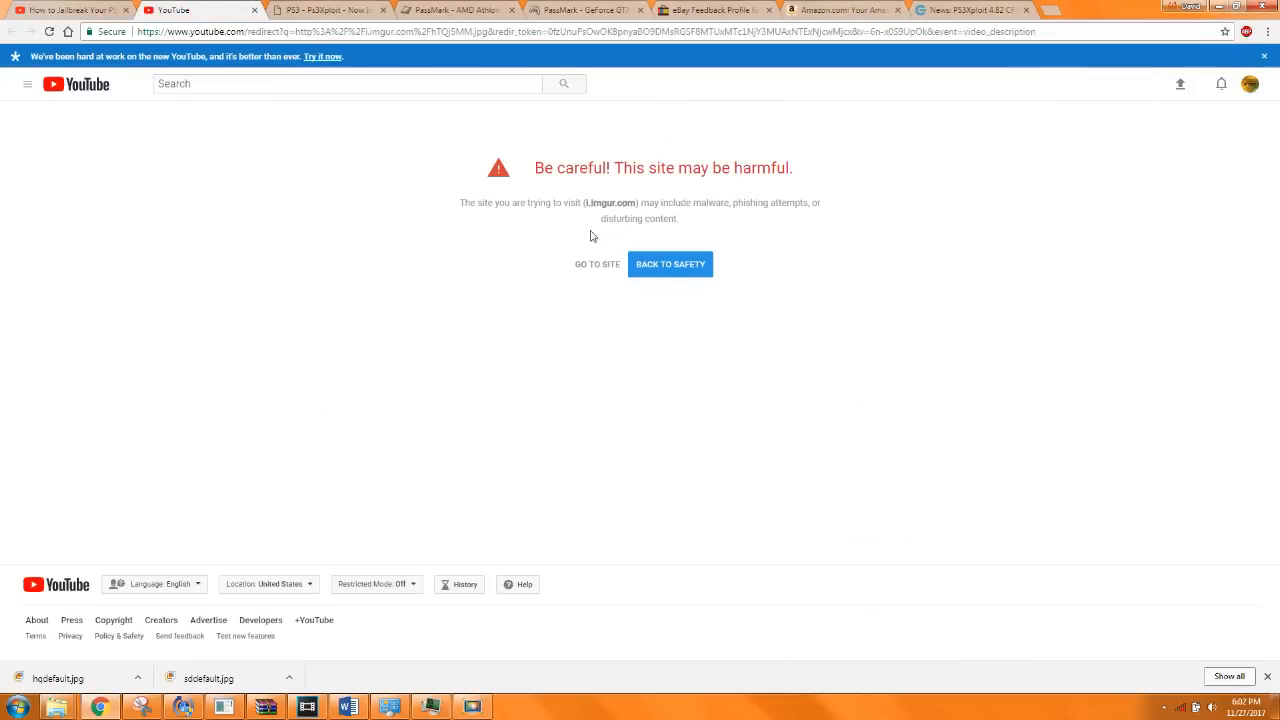
pyautogui.moveTo(584, 265)
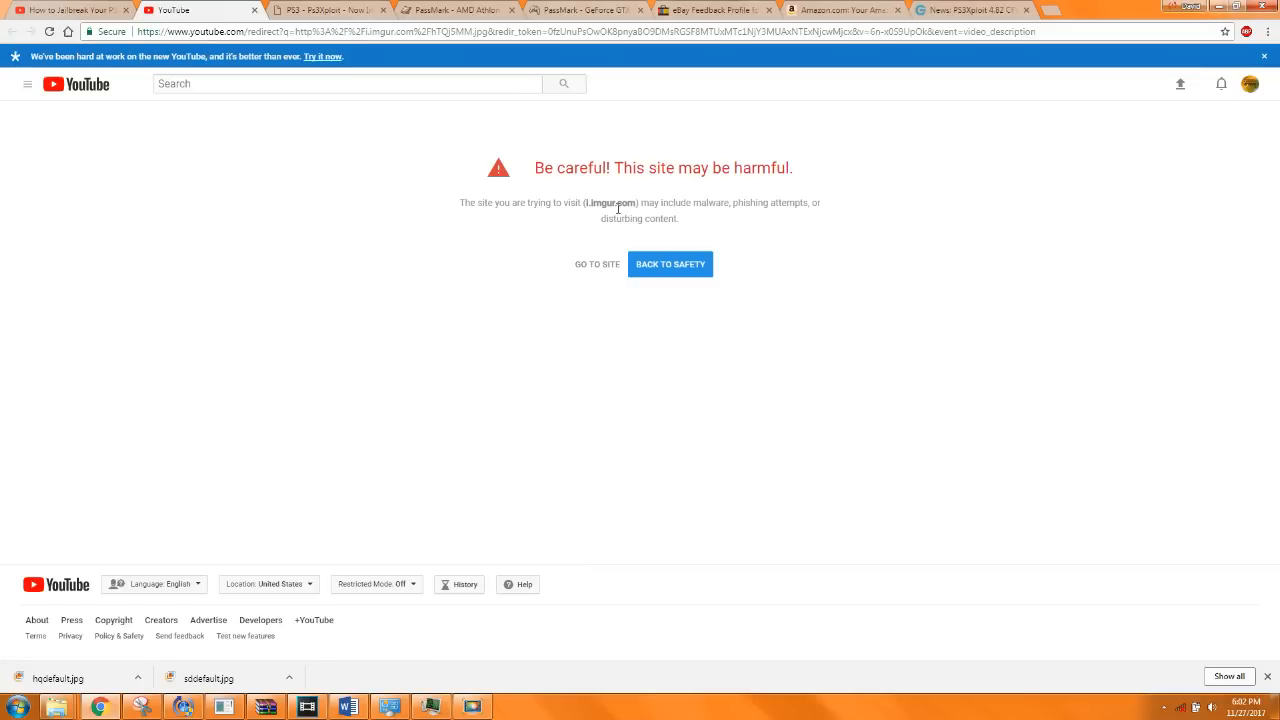
pyautogui.moveTo(612, 267)
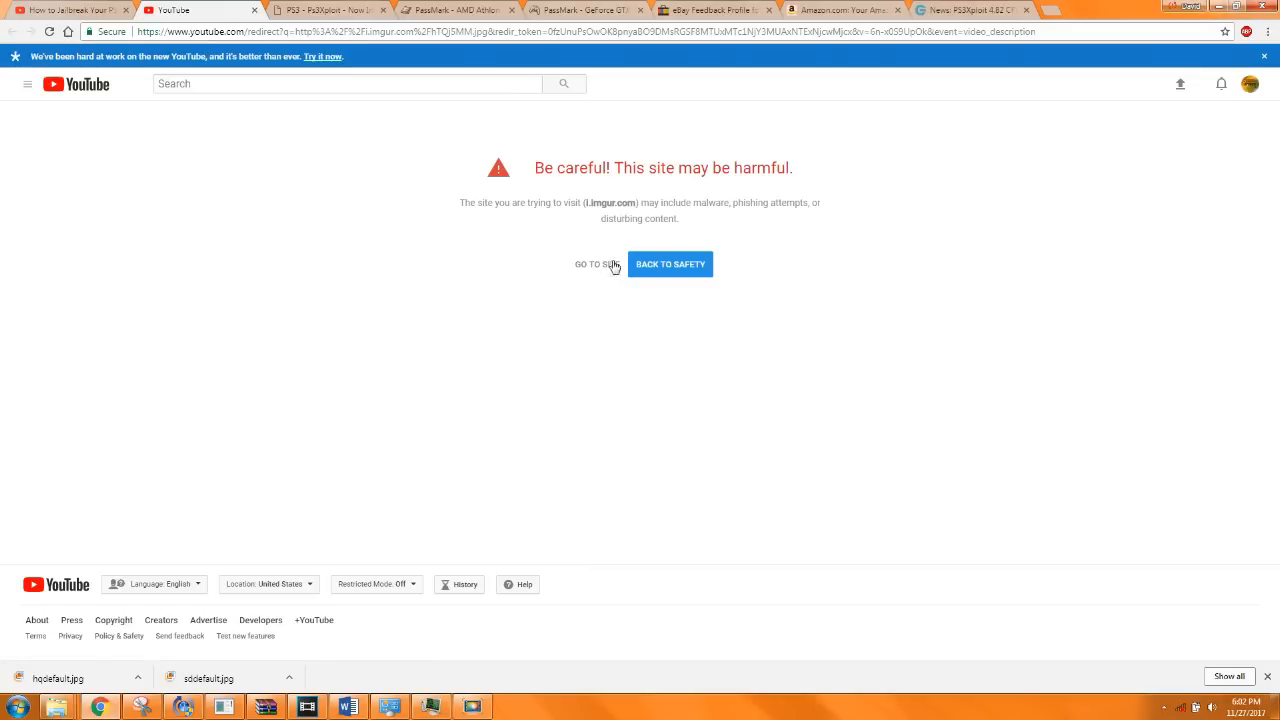
# Continue past the 'Be careful!' warning to view the Imgur NOR/NAND chart
pyautogui.click(599, 264)
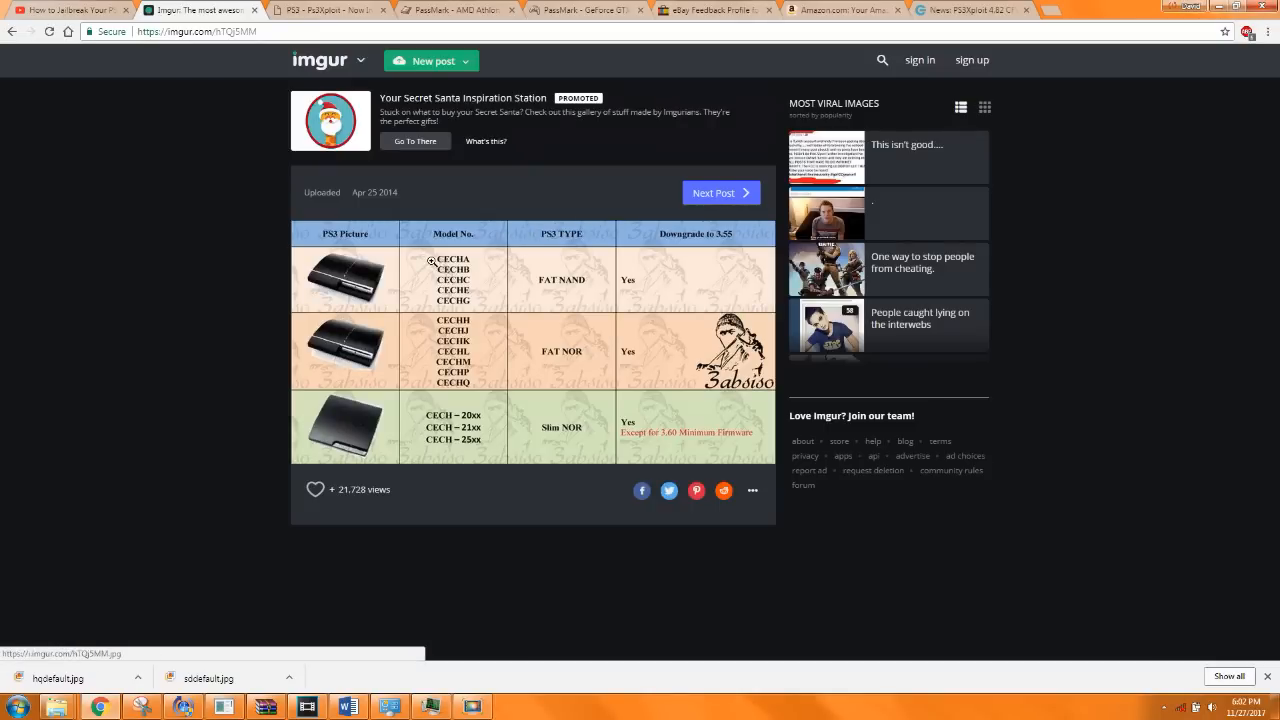
pyautogui.moveTo(486, 290)
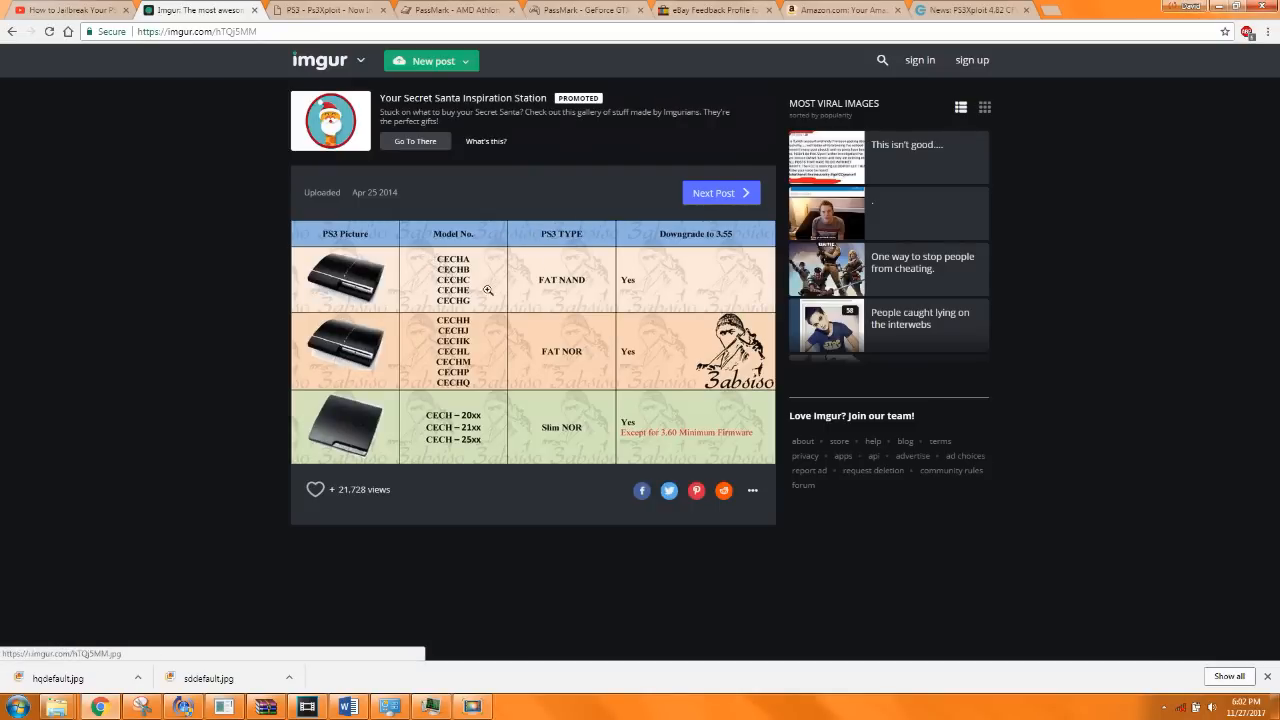
pyautogui.moveTo(452, 287)
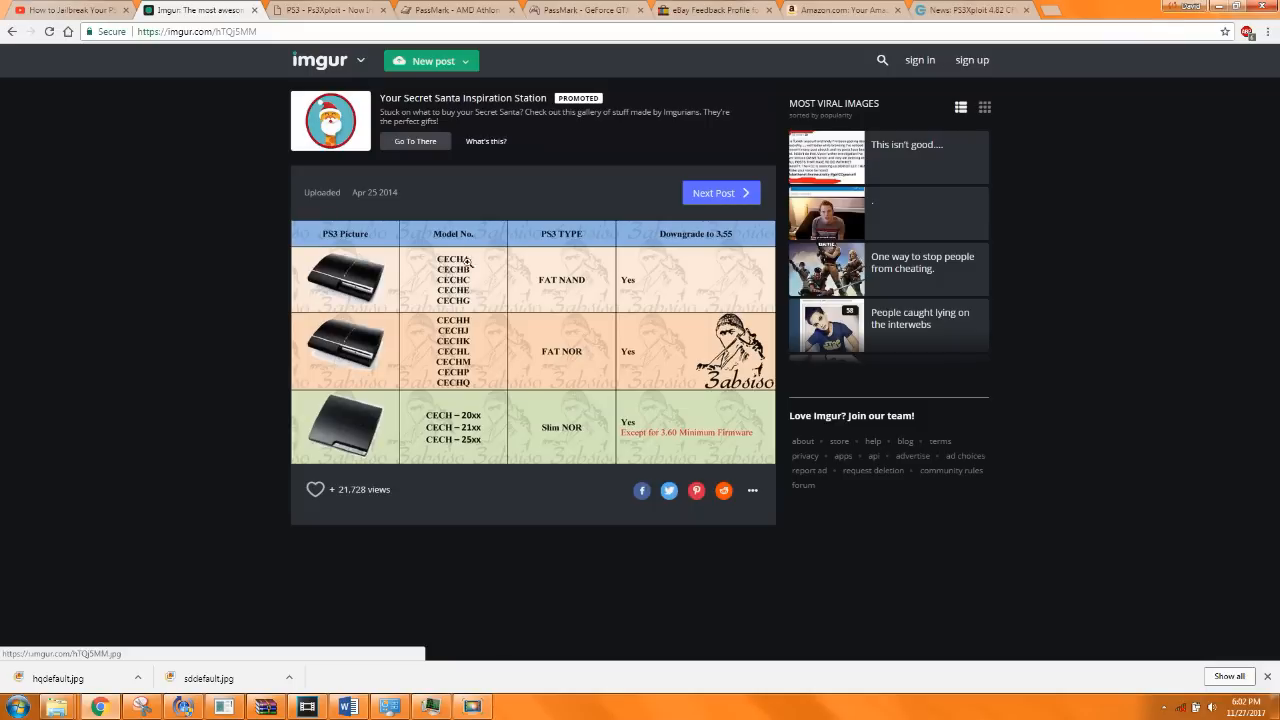
pyautogui.moveTo(599, 325)
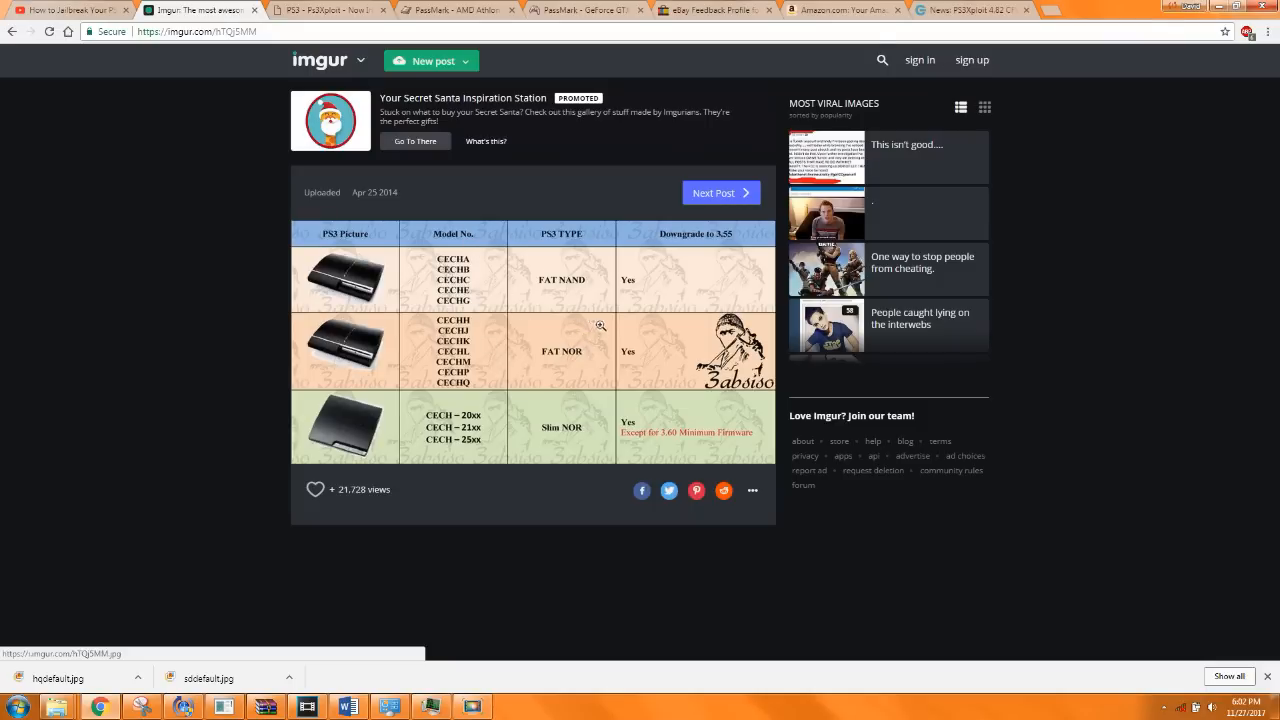
pyautogui.moveTo(572, 300)
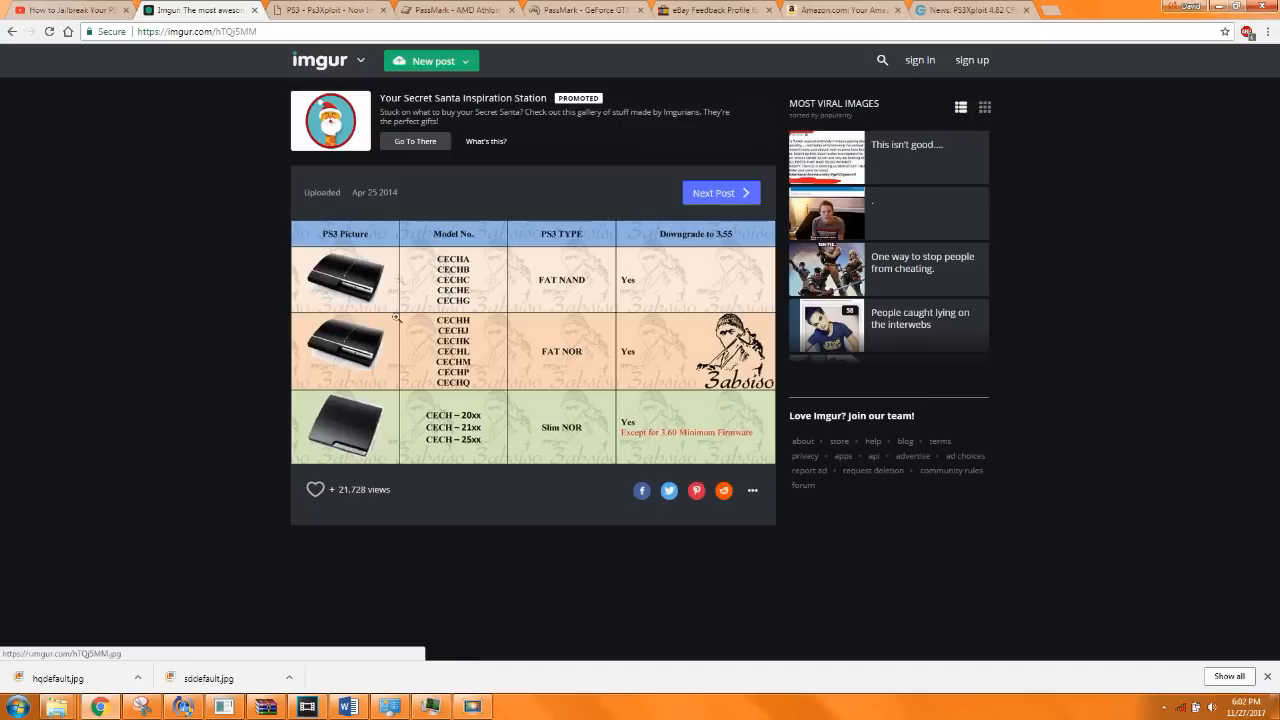
pyautogui.moveTo(476, 264)
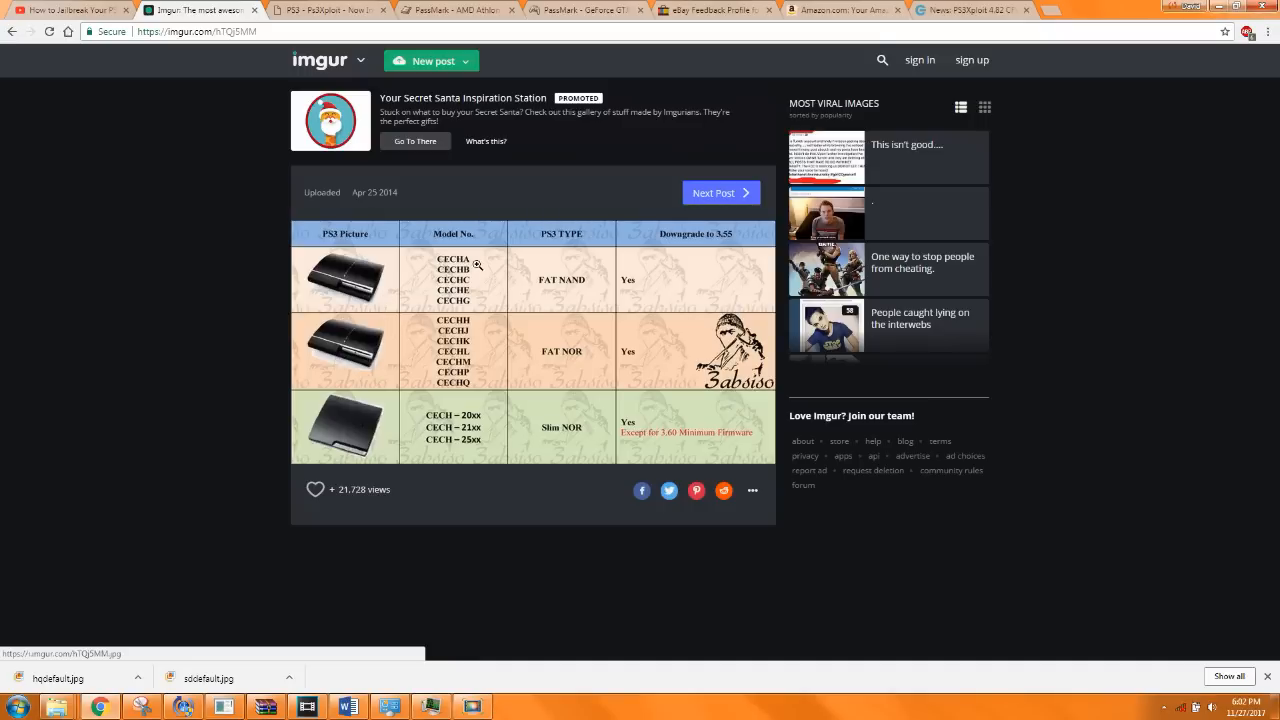
pyautogui.moveTo(477, 302)
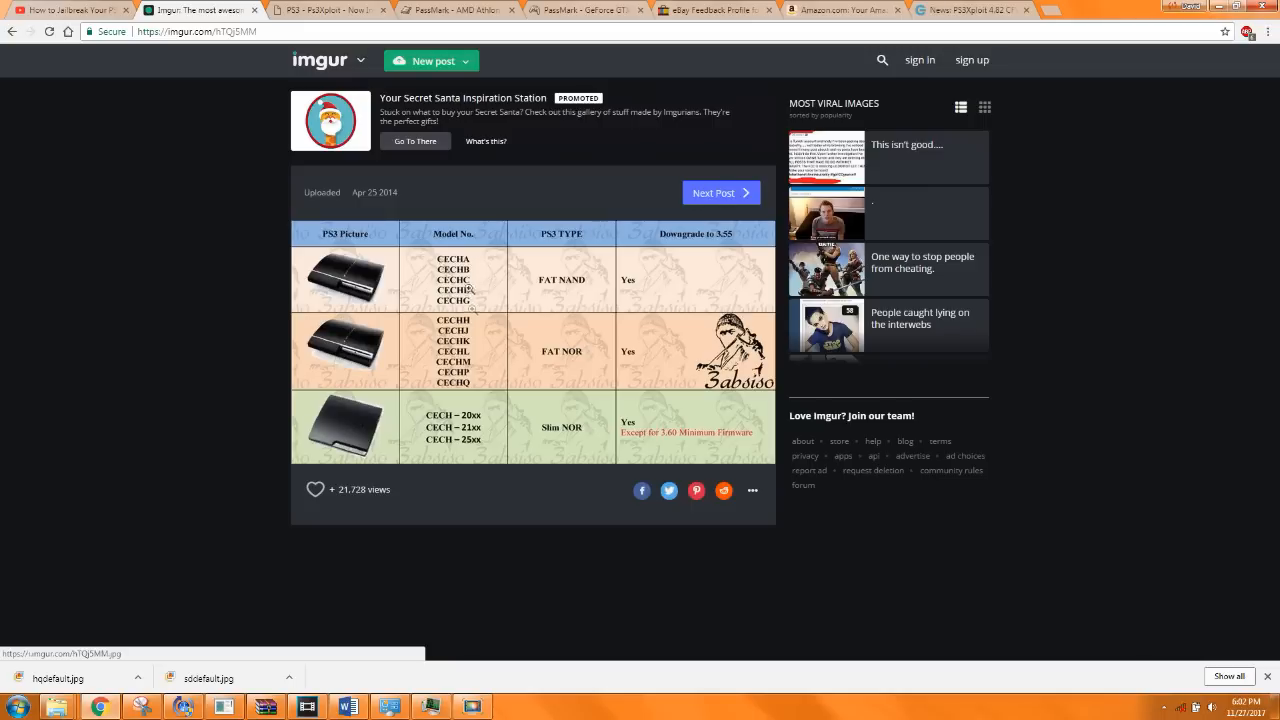
pyautogui.moveTo(585, 280)
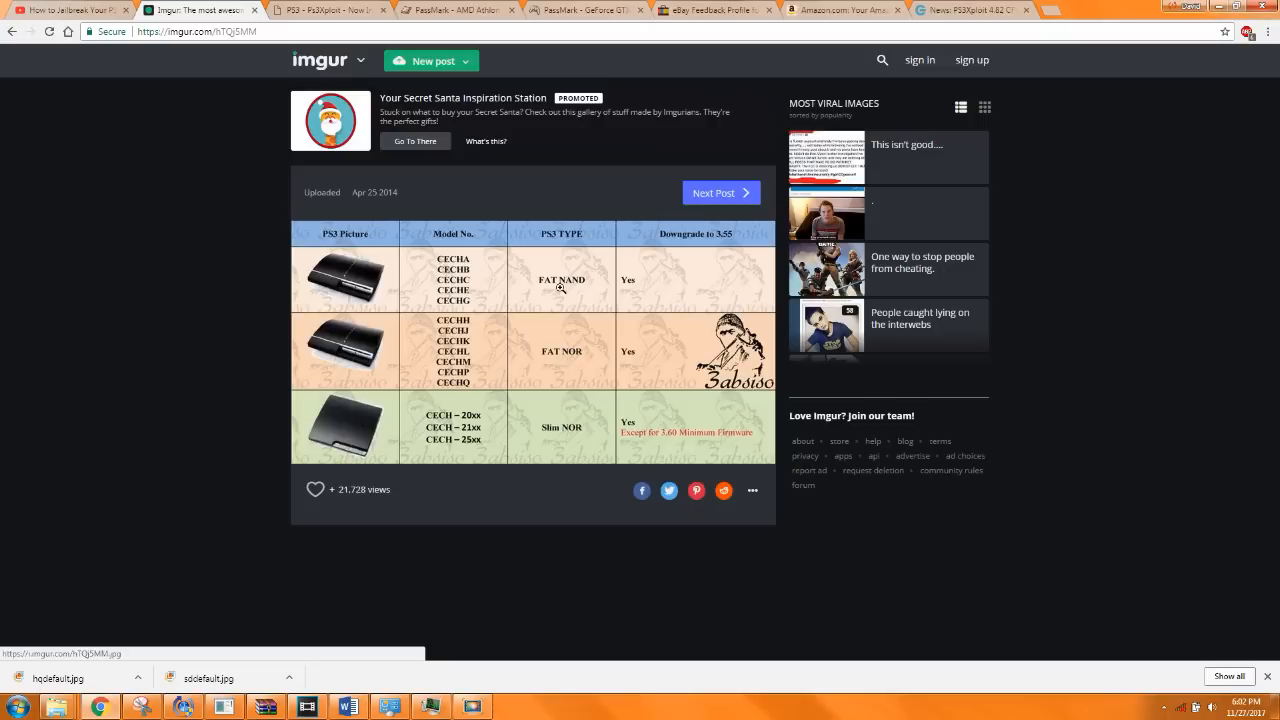
pyautogui.moveTo(737, 224)
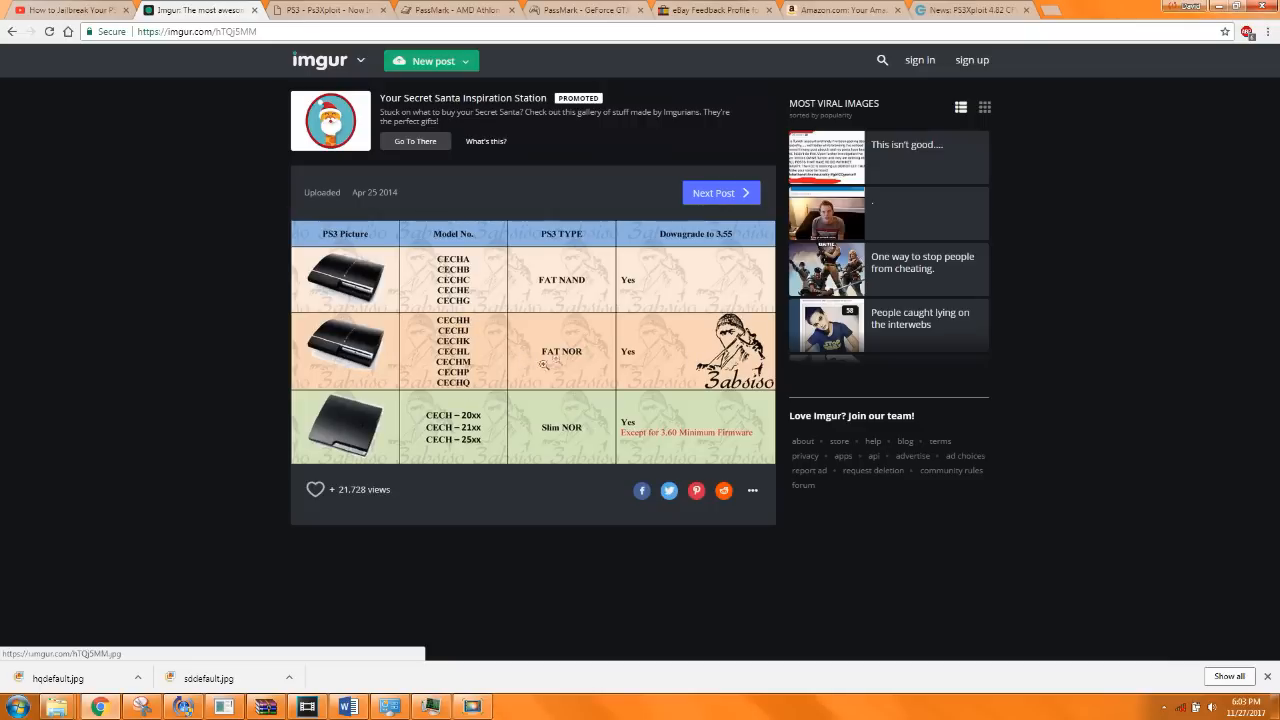
pyautogui.moveTo(577, 361)
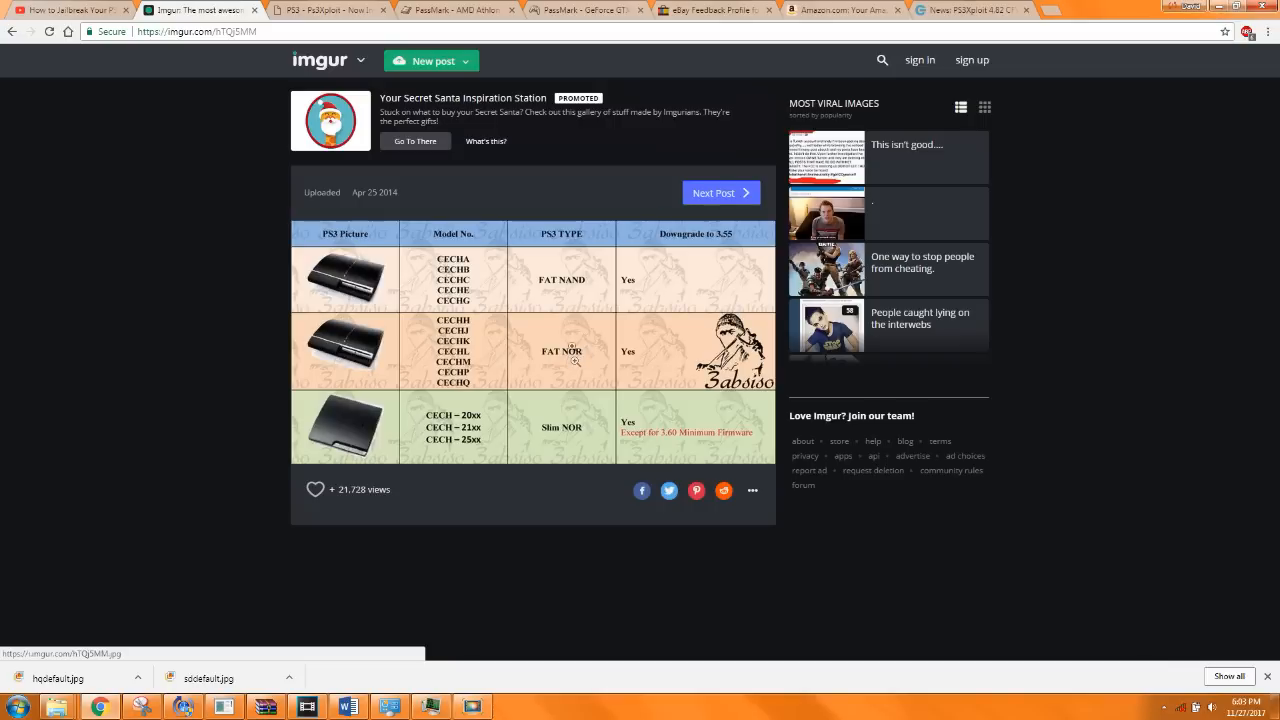
pyautogui.moveTo(485, 454)
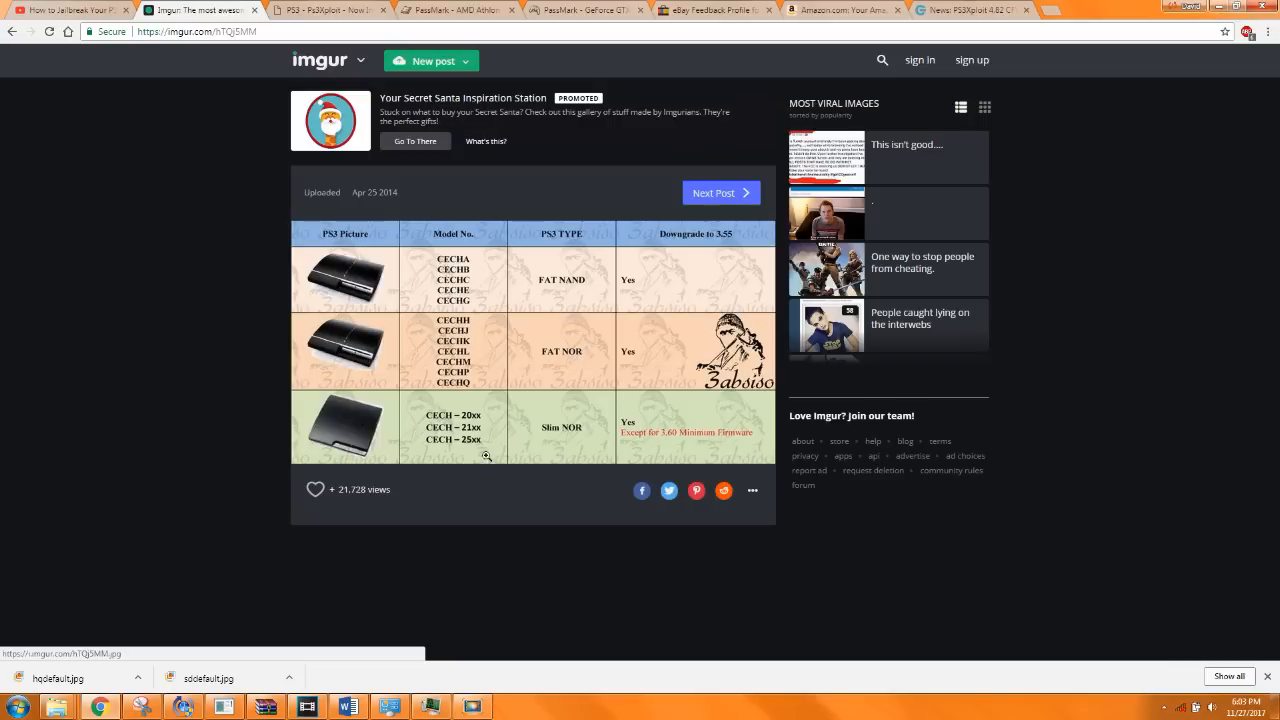
pyautogui.moveTo(557, 436)
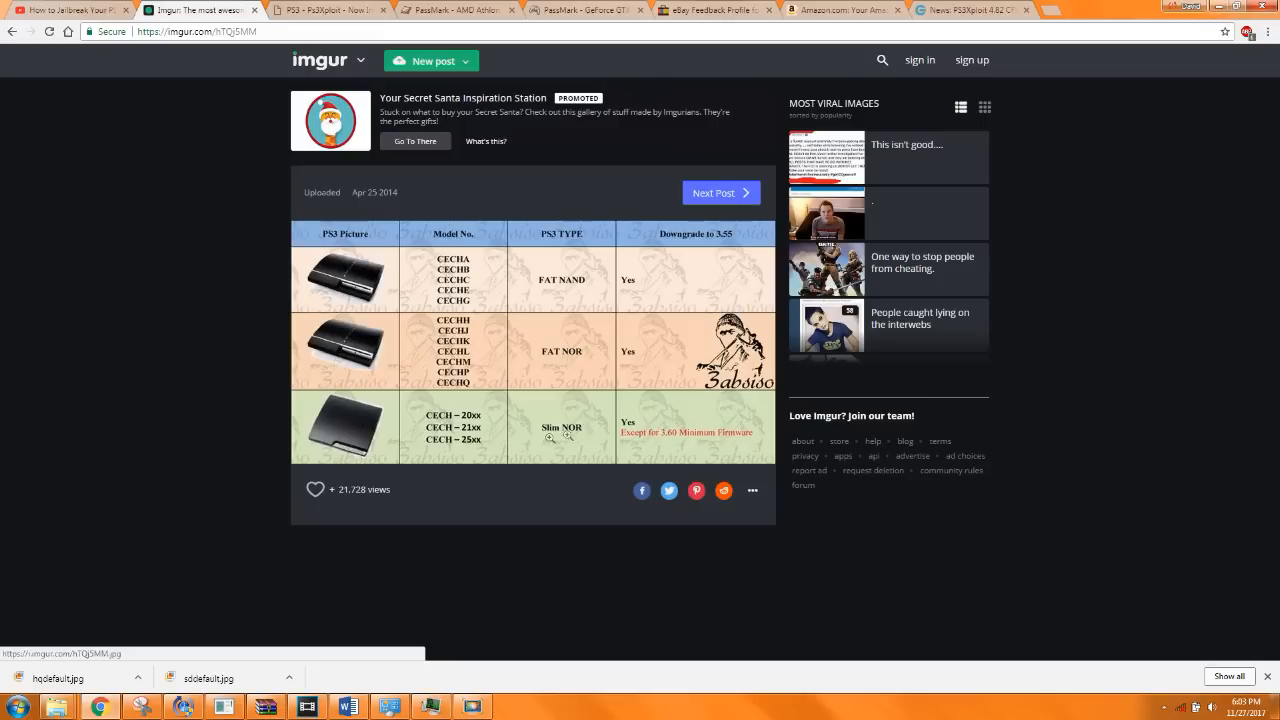
pyautogui.moveTo(587, 440)
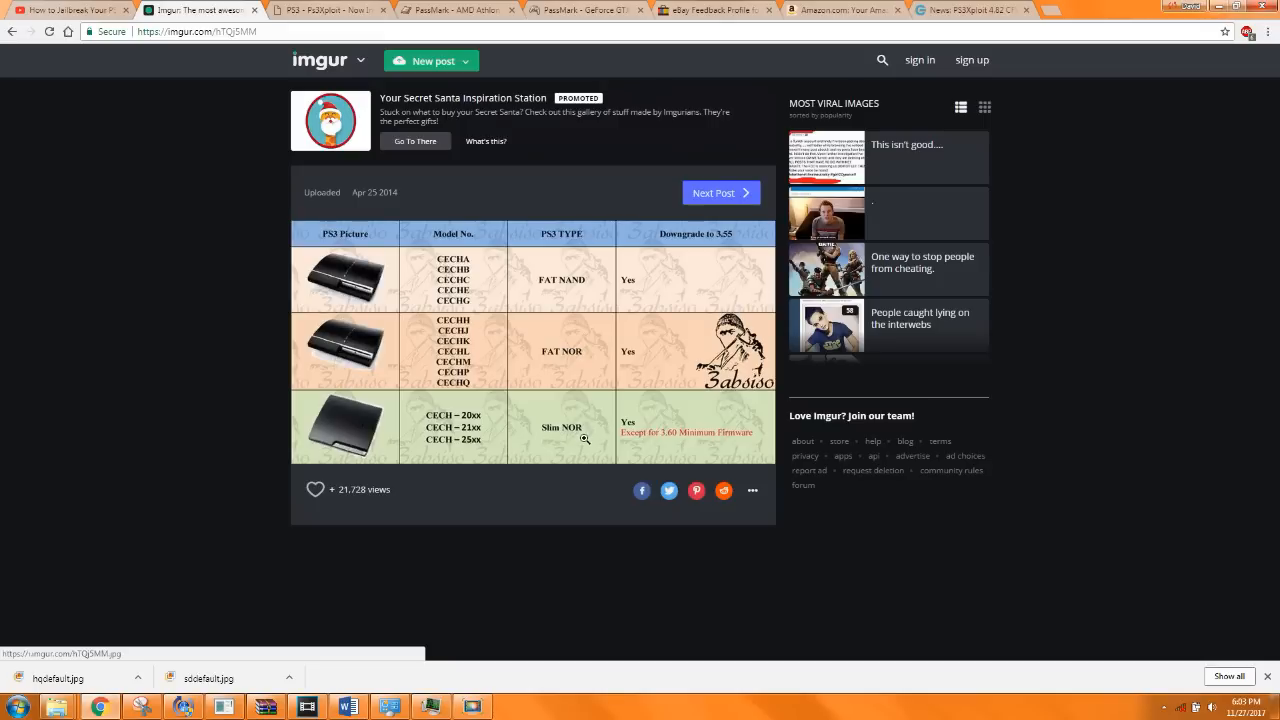
pyautogui.moveTo(577, 431)
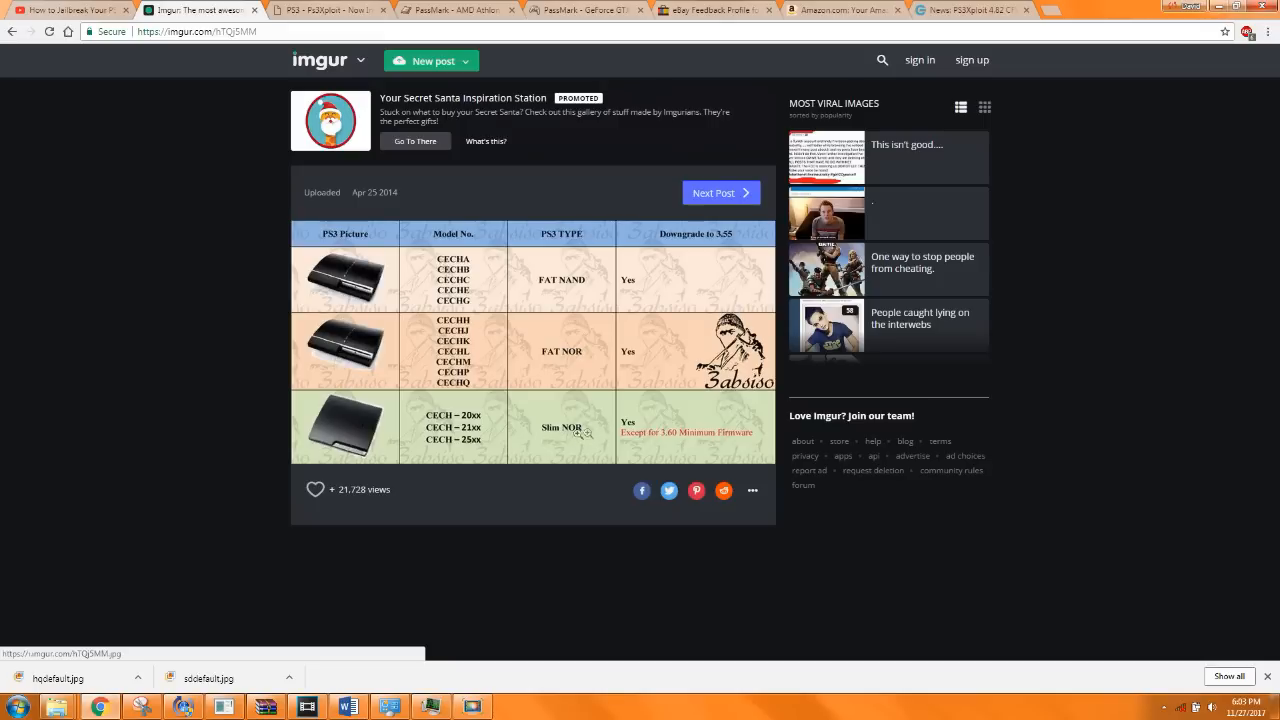
pyautogui.moveTo(579, 432)
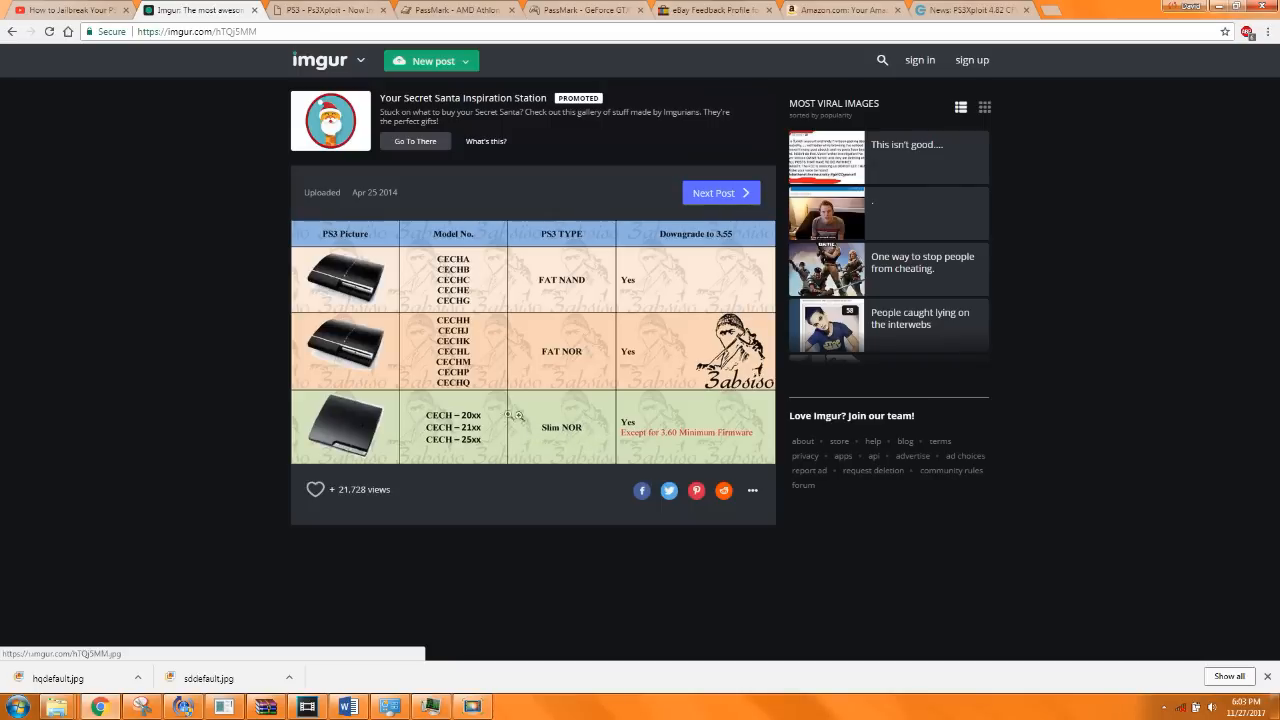
pyautogui.moveTo(506, 271)
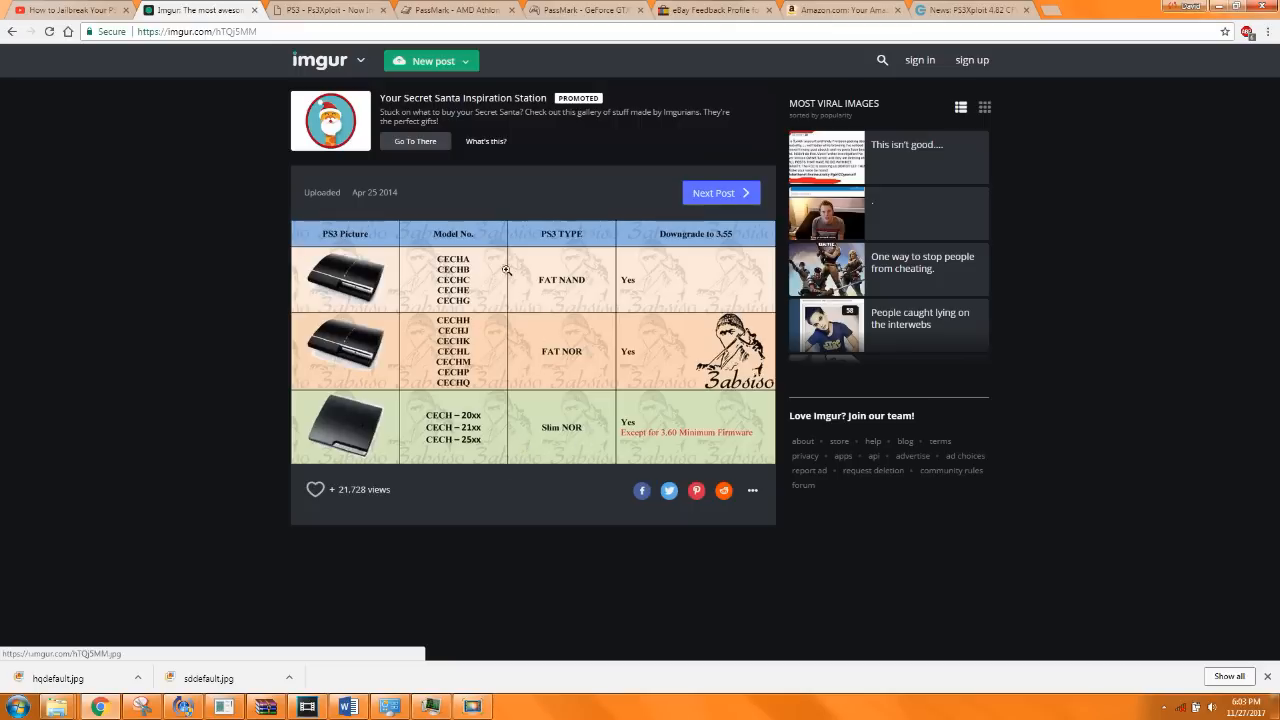
pyautogui.moveTo(596, 379)
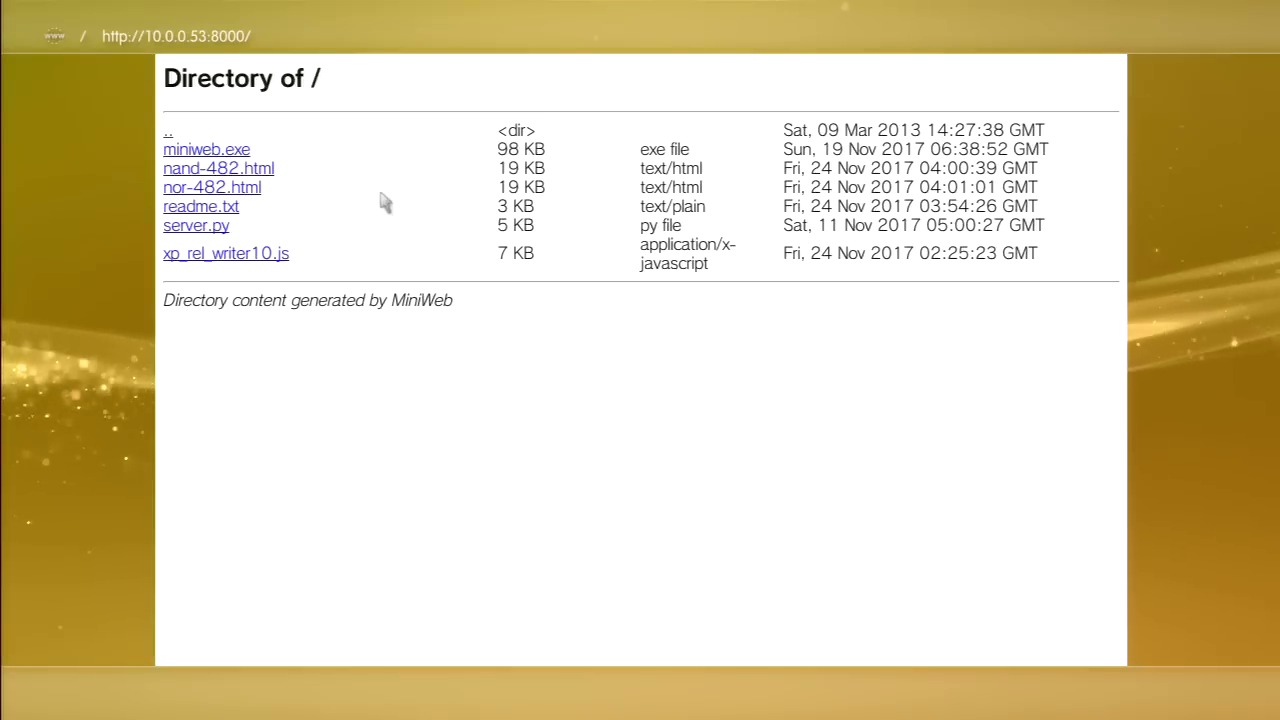
pyautogui.moveTo(245, 197)
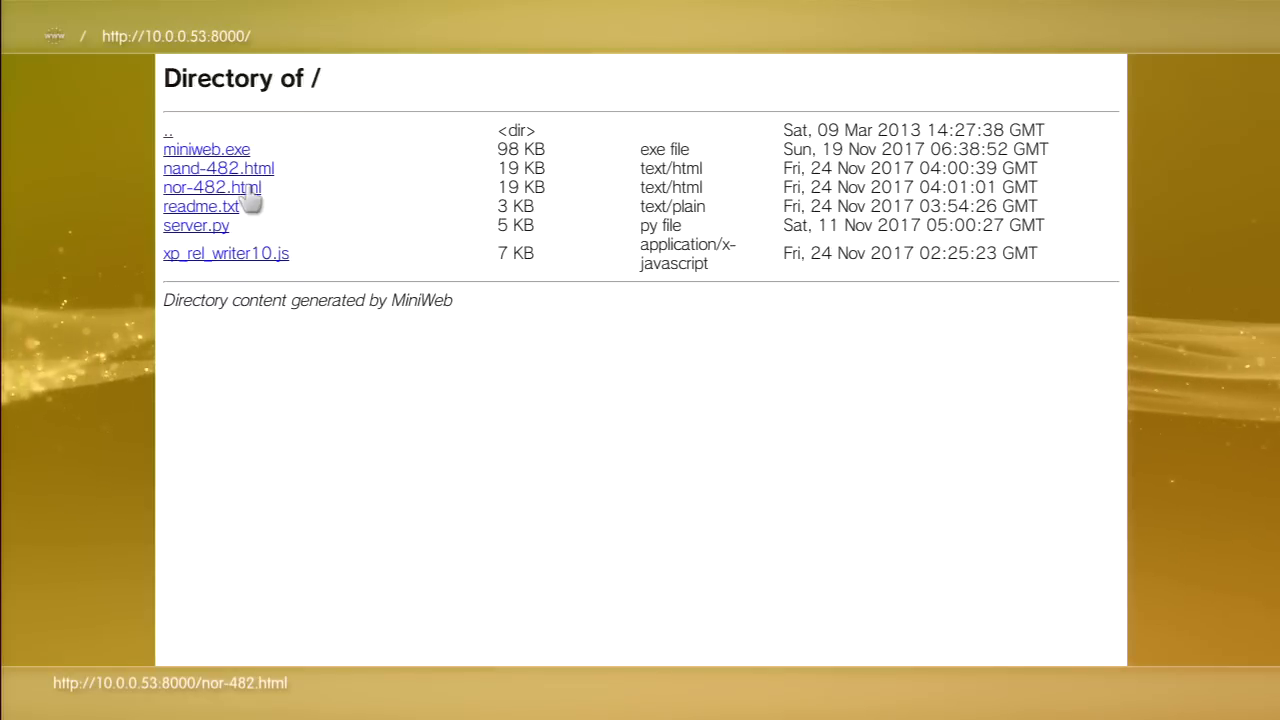
# Open nor-482.html from the 10.0.0.53:8000 listing, dismissing the compatibility popup
pyautogui.click(211, 187)
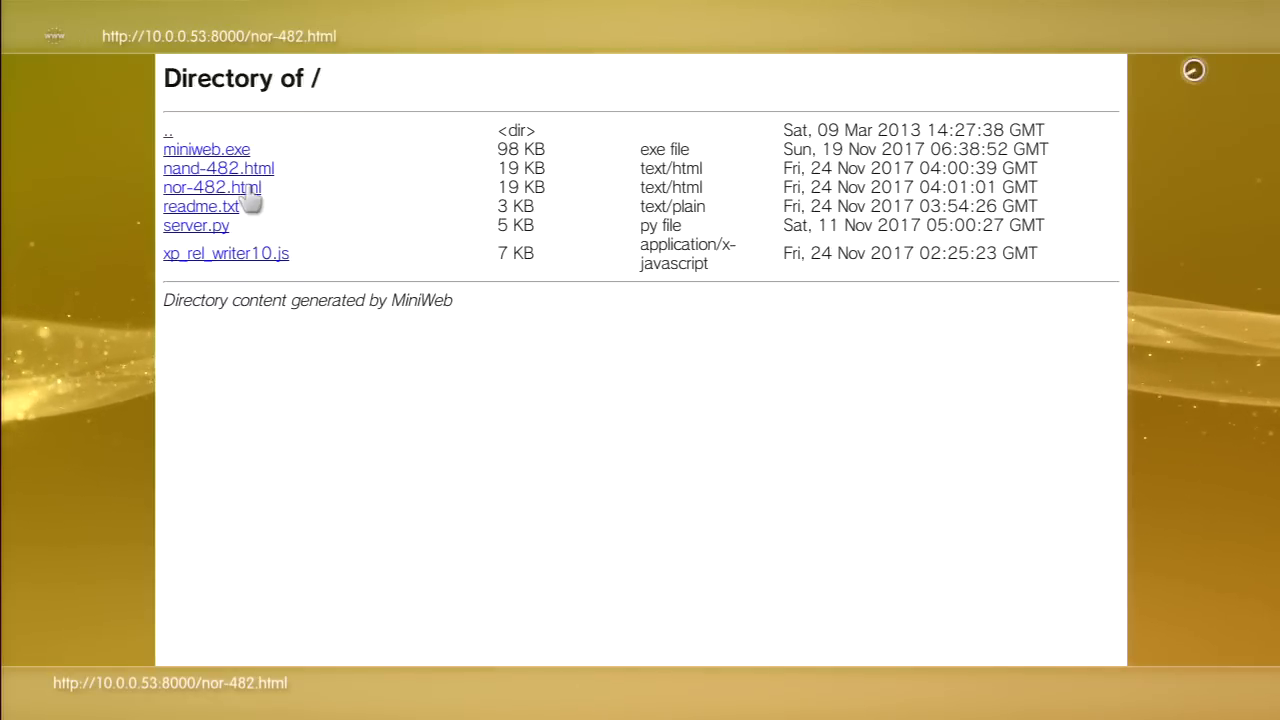
pyautogui.click(211, 187)
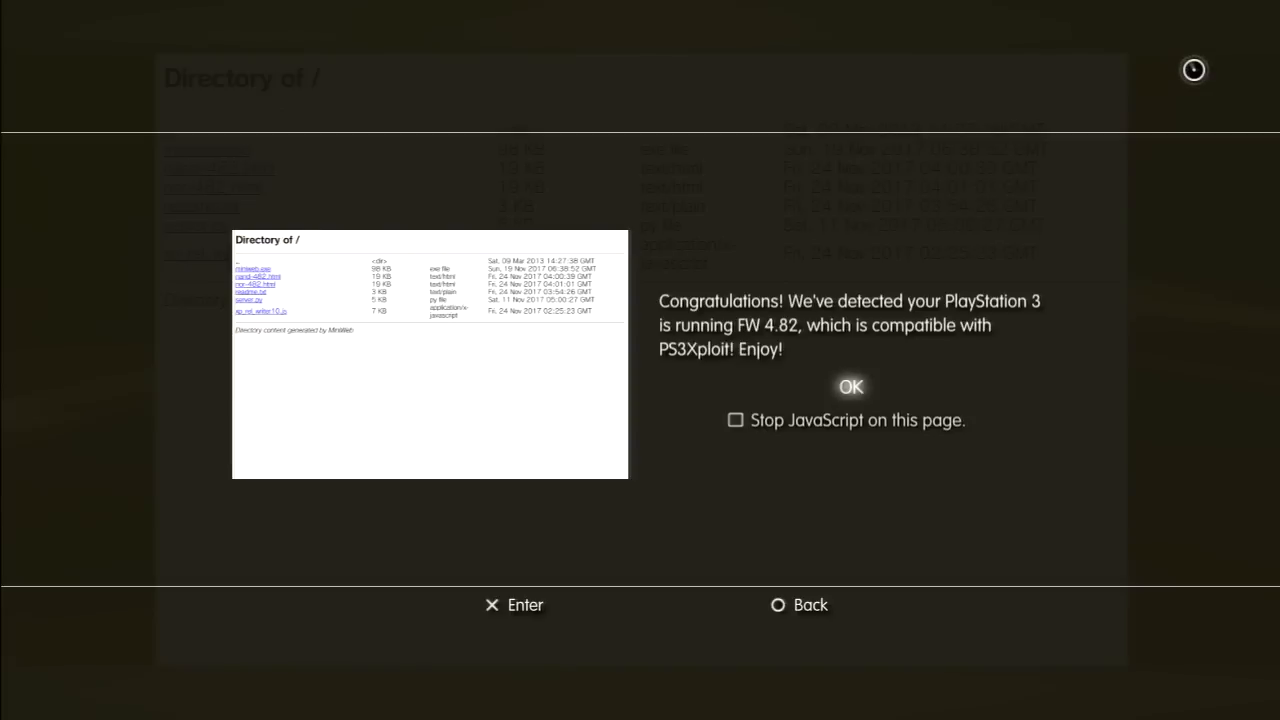
pyautogui.click(850, 386)
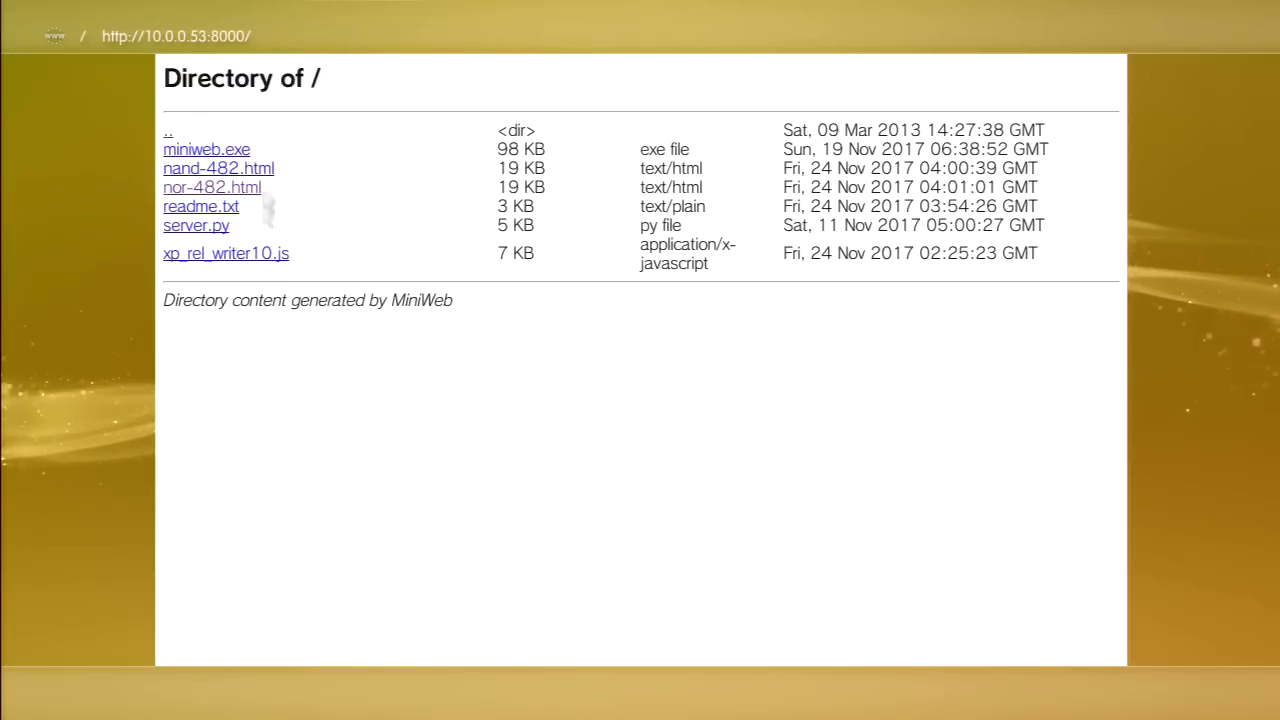
pyautogui.moveTo(230, 185)
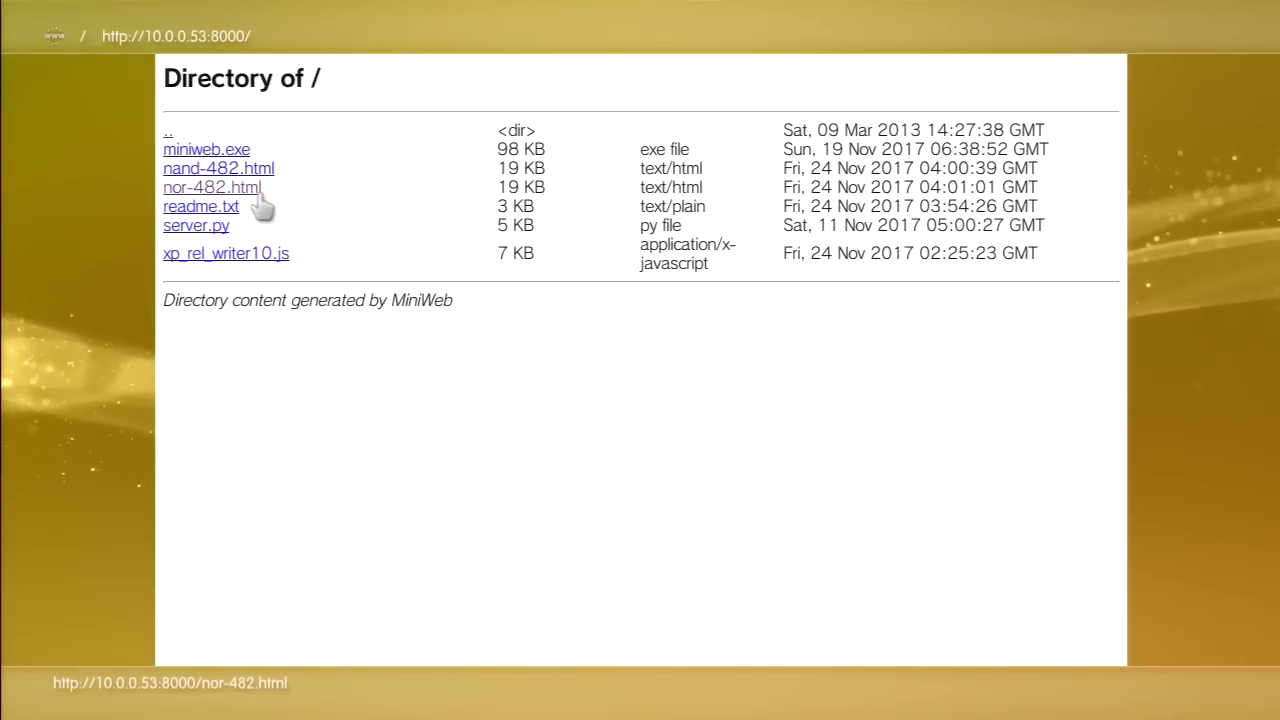
pyautogui.click(211, 187)
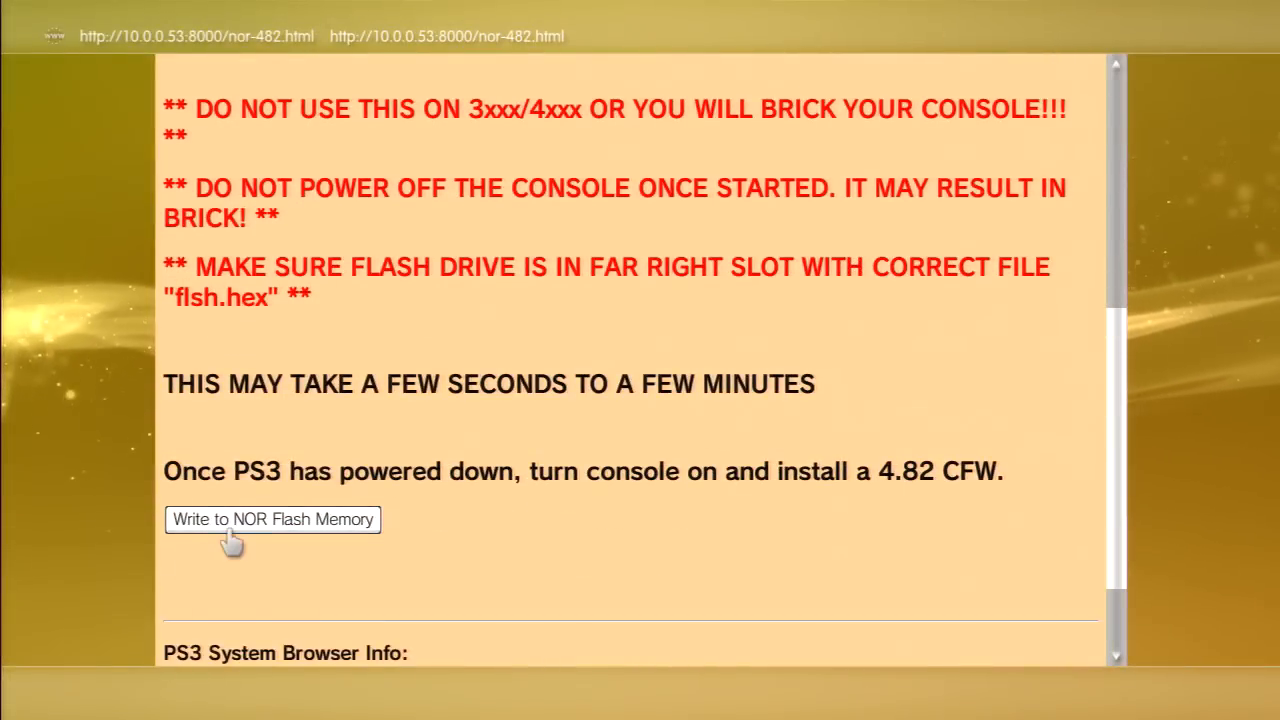
# Trigger 'Write to NOR Flash Memory' and wait for SUCCESS
pyautogui.click(272, 520)
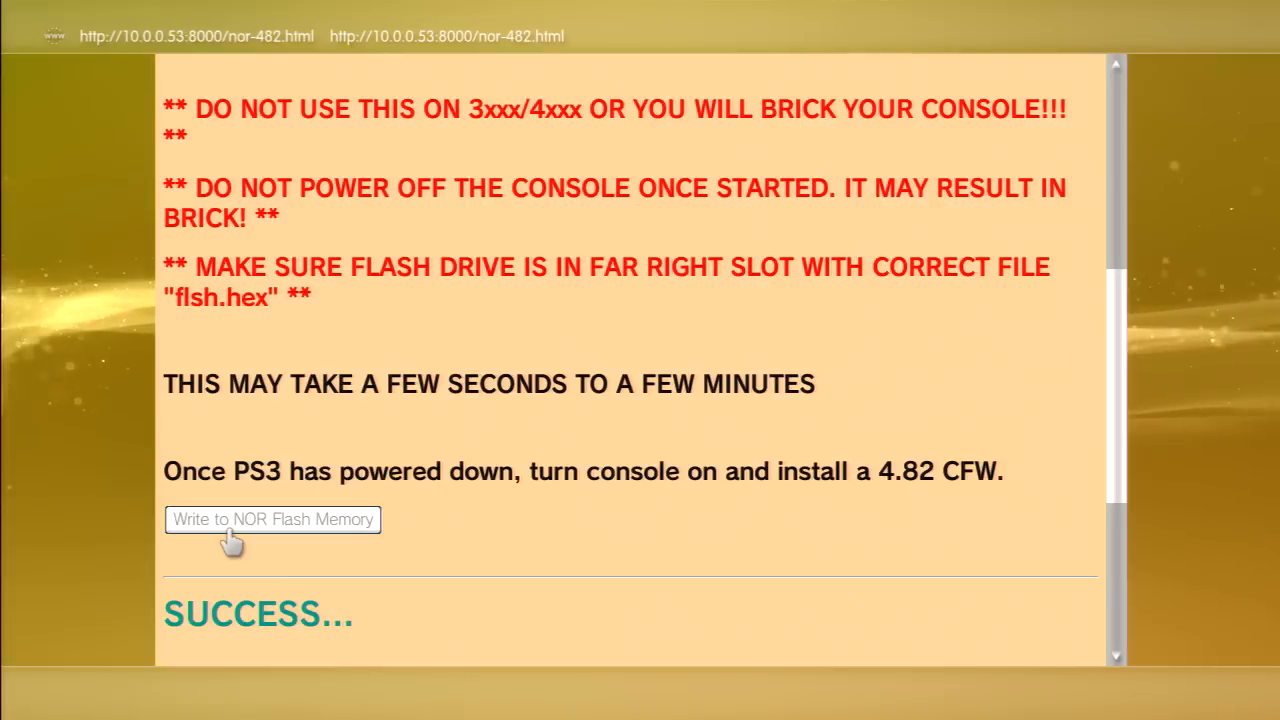
pyautogui.moveTo(200, 608)
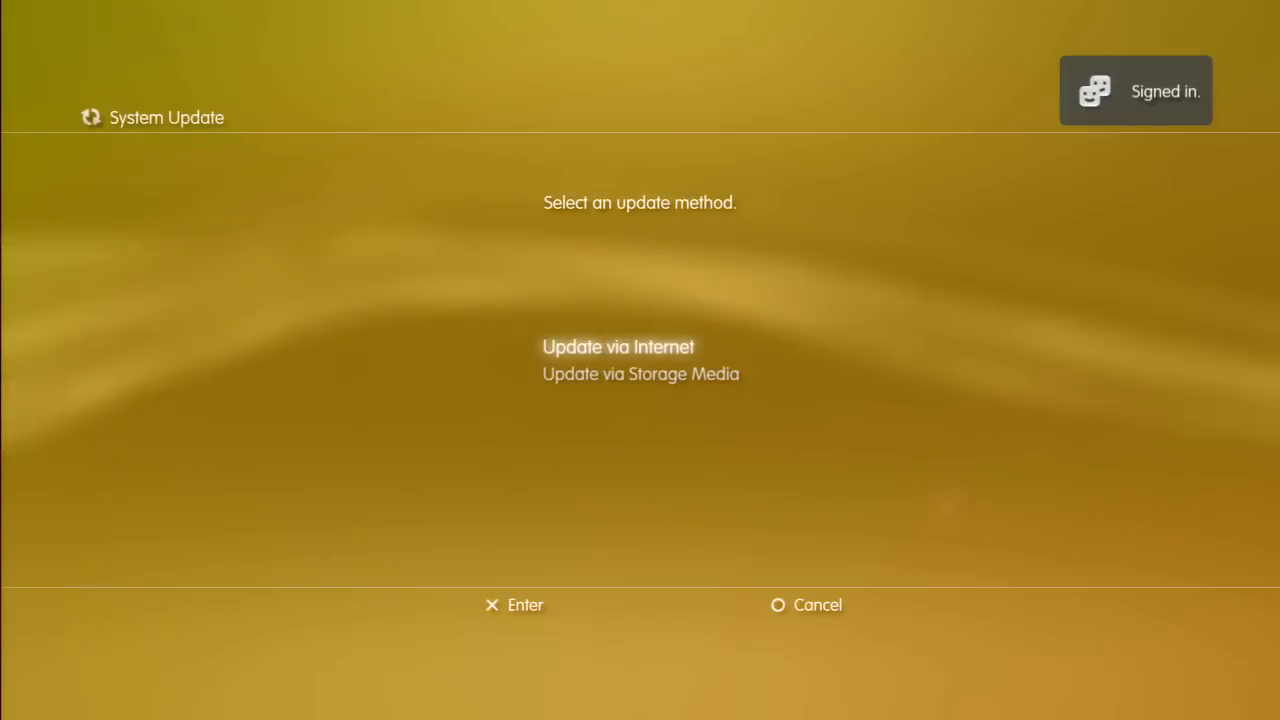
# Choose Update via Storage Media in System Update to install the CFW file
pyautogui.click(640, 374)
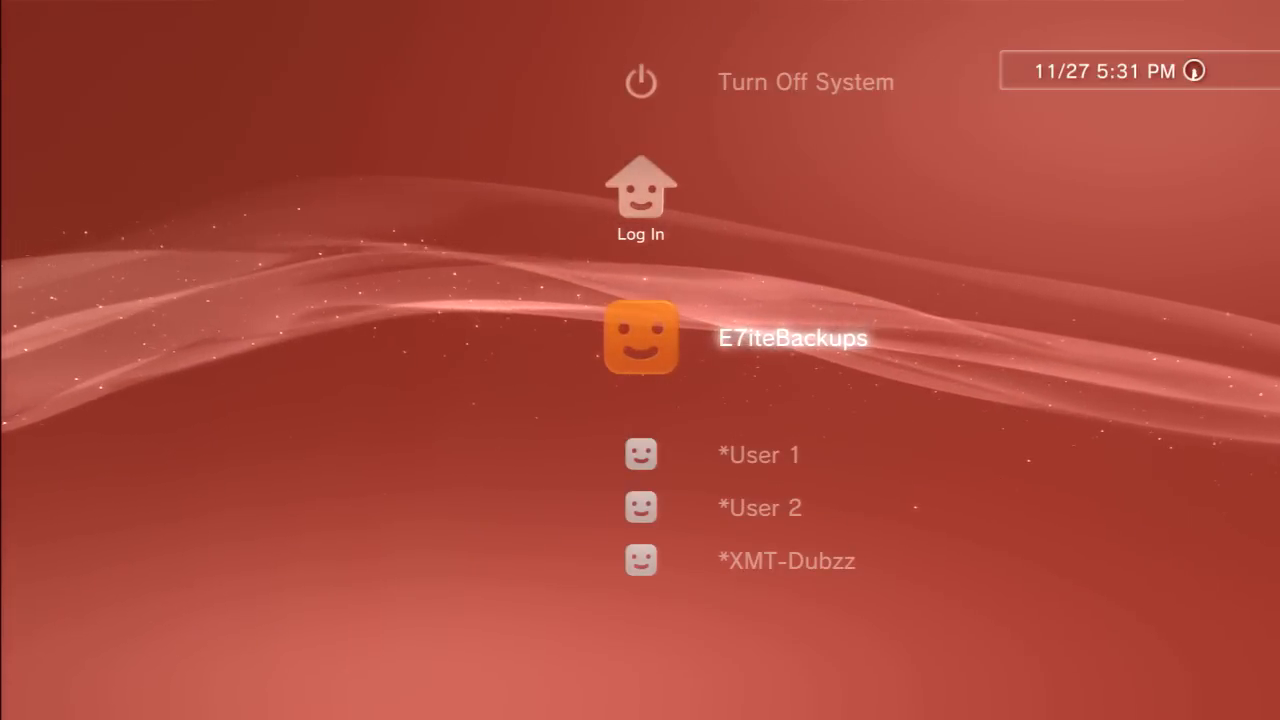
# Log in as E7iteBackups and move right to the Game category
pyautogui.click(640, 337)
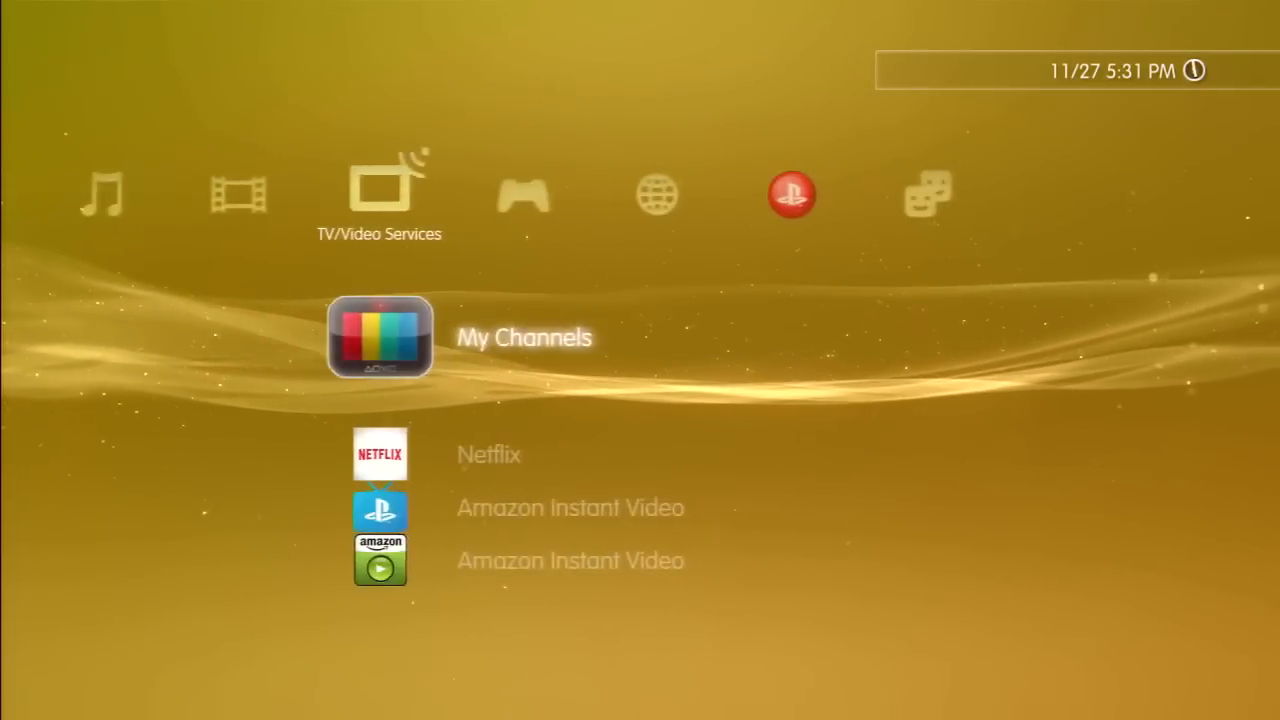
pyautogui.press('Right')
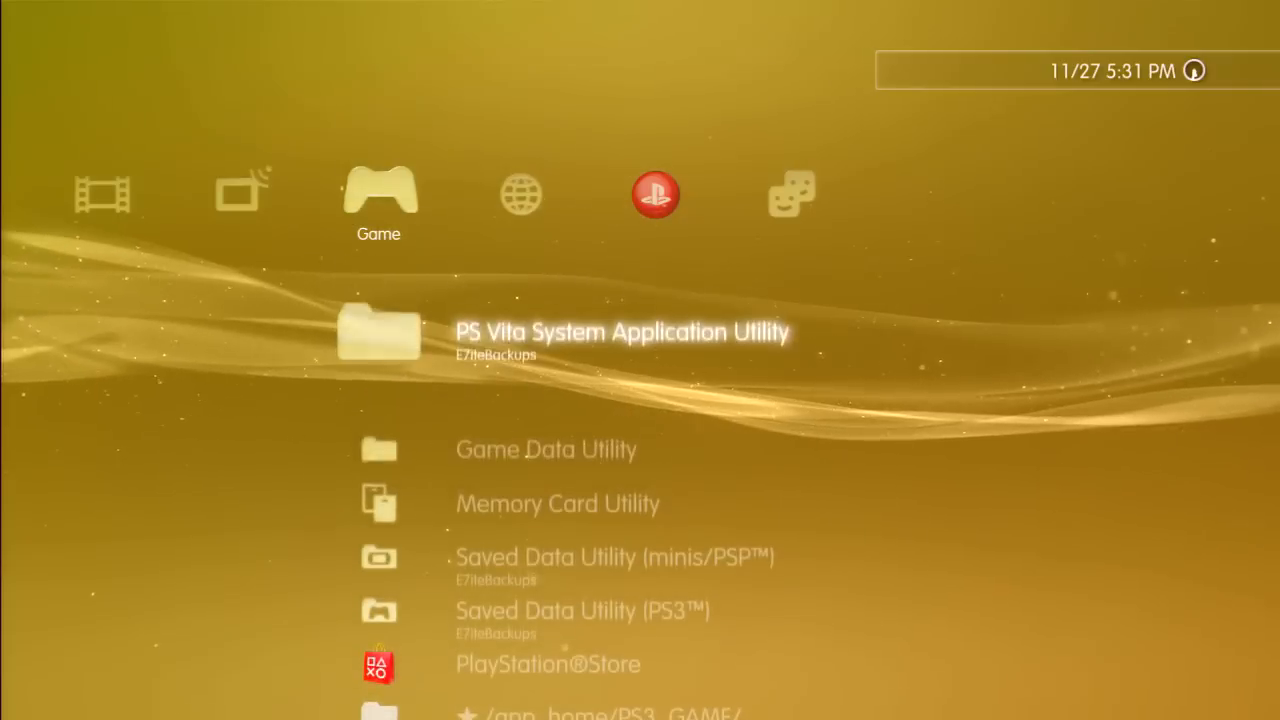